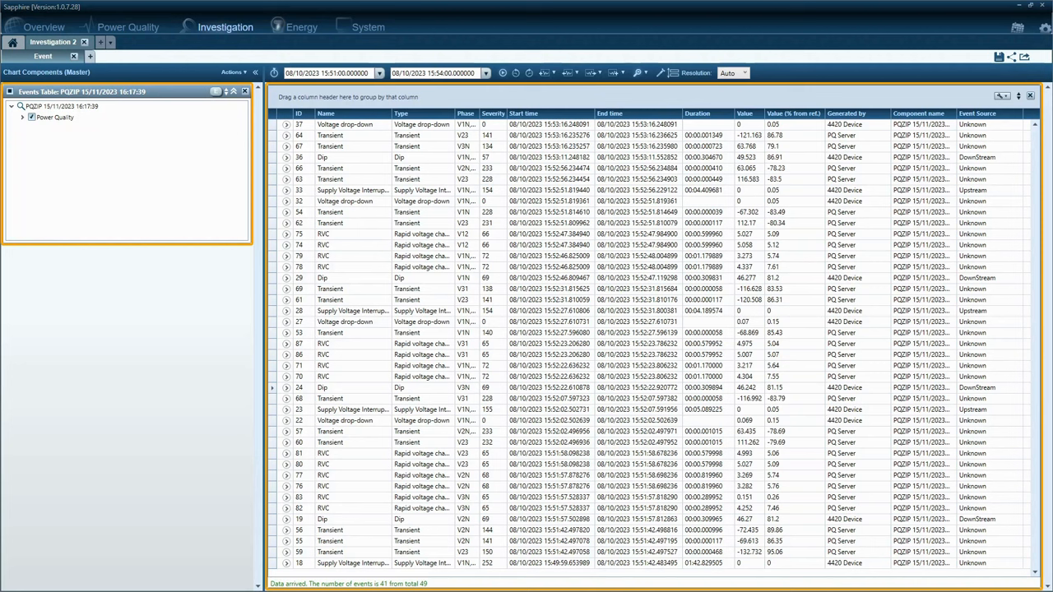
{"action": "mouse_move", "coordinate": [944, 154]}
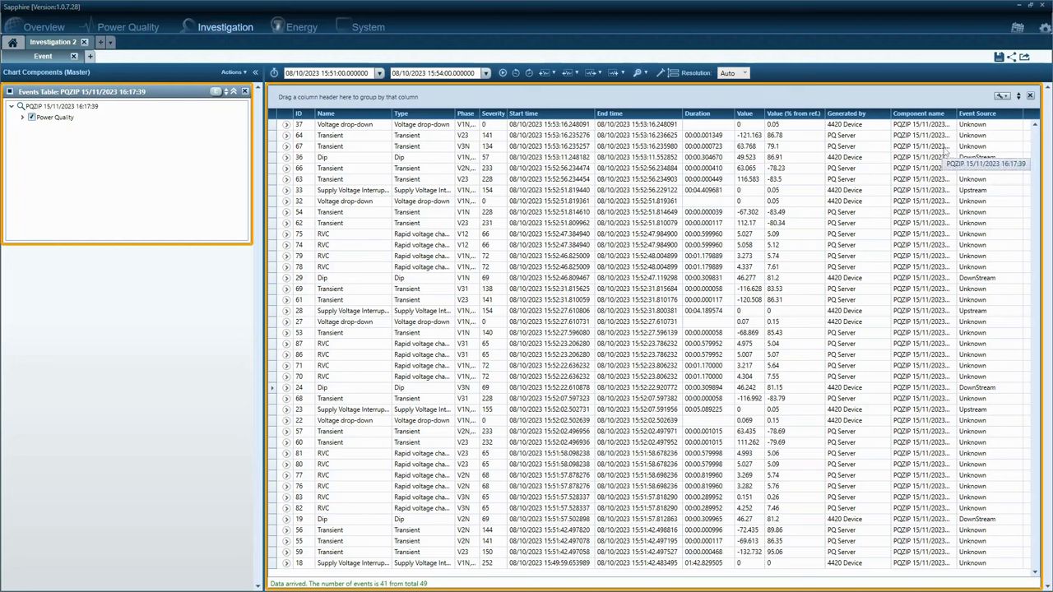
{"action": "mouse_move", "coordinate": [990, 187]}
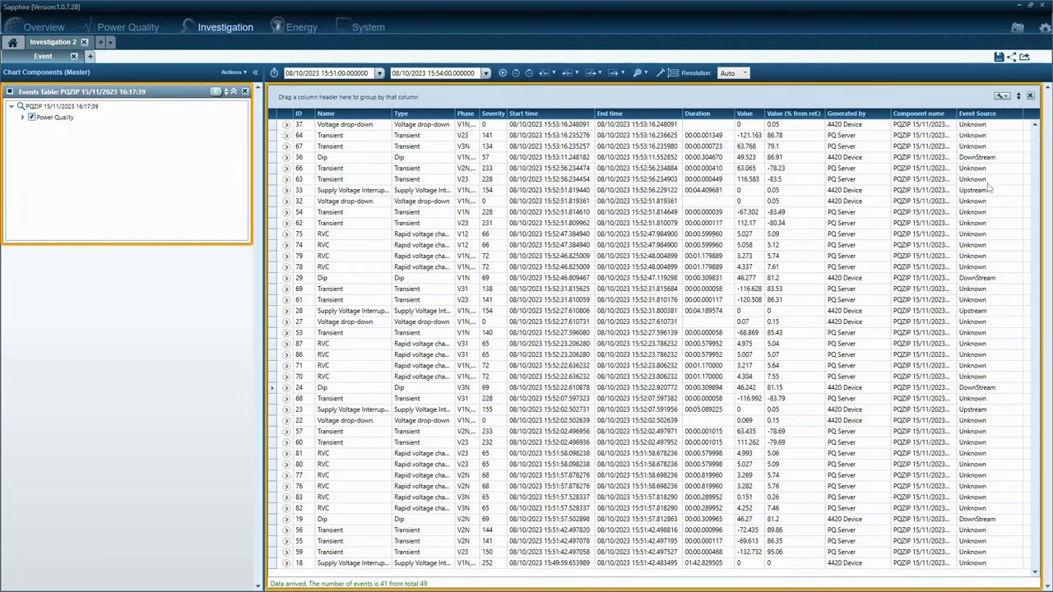
{"action": "mouse_move", "coordinate": [989, 184]}
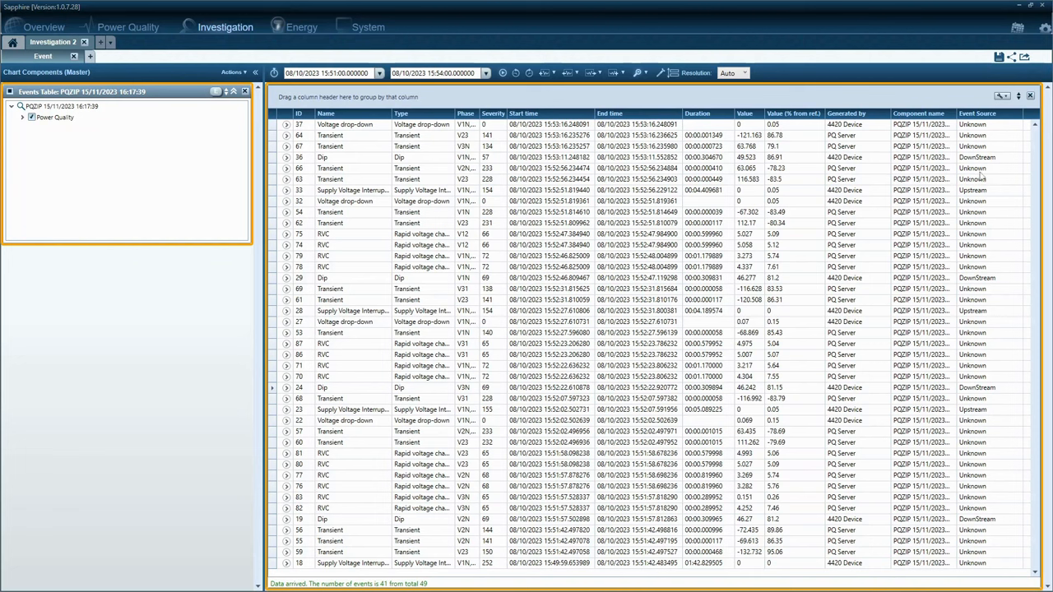
{"action": "mouse_move", "coordinate": [1029, 104]}
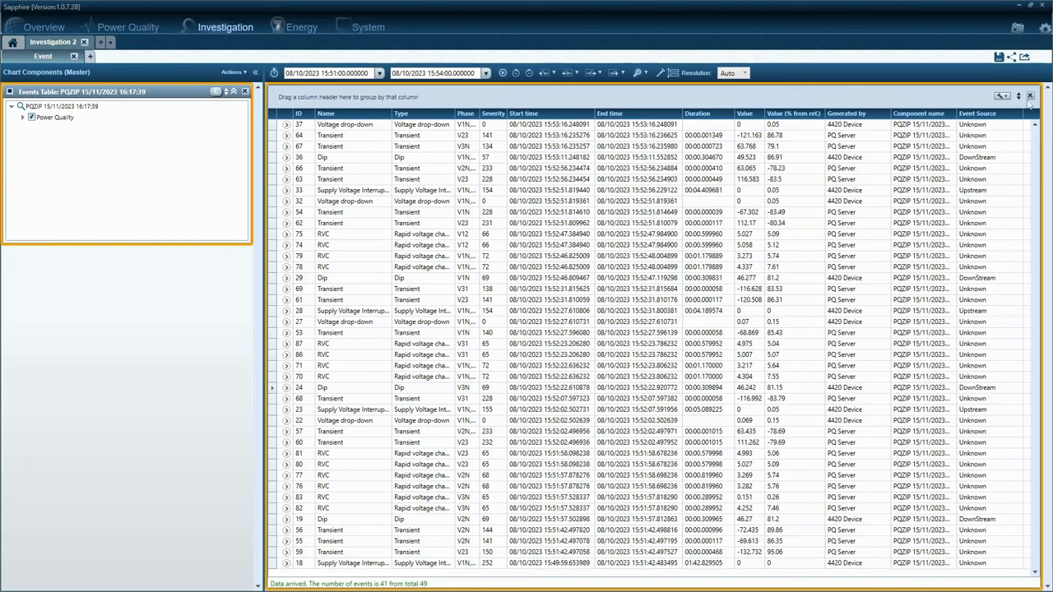
{"action": "mouse_move", "coordinate": [1020, 132]}
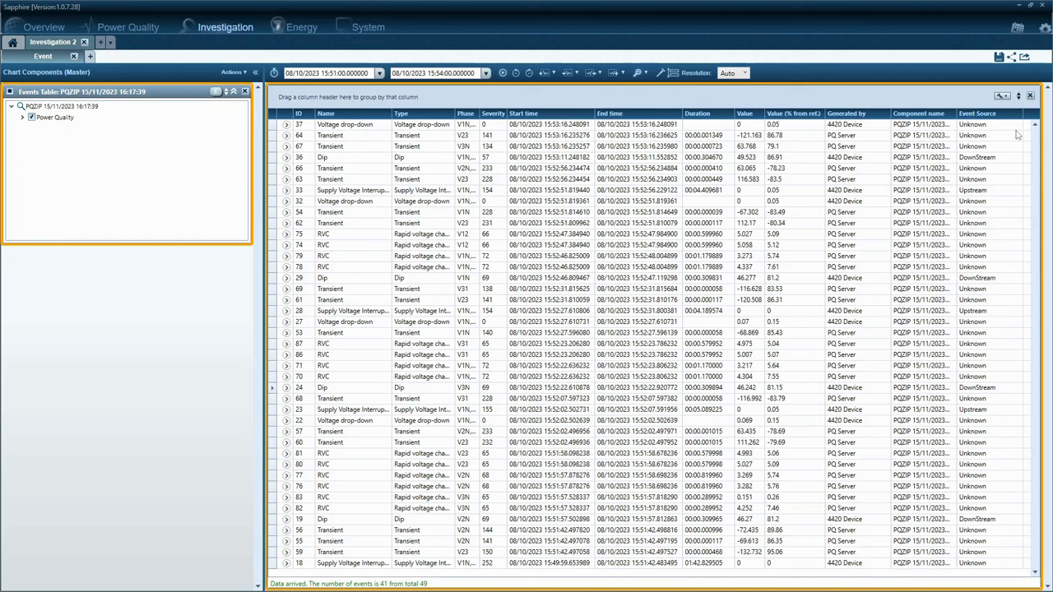
{"action": "mouse_move", "coordinate": [224, 27]}
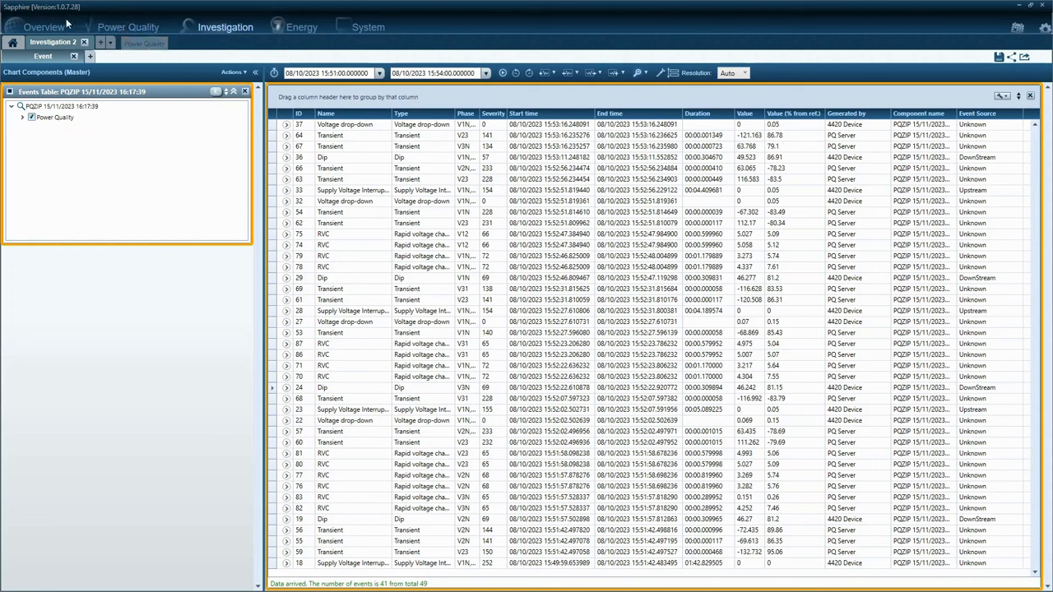
{"action": "mouse_move", "coordinate": [65, 23]}
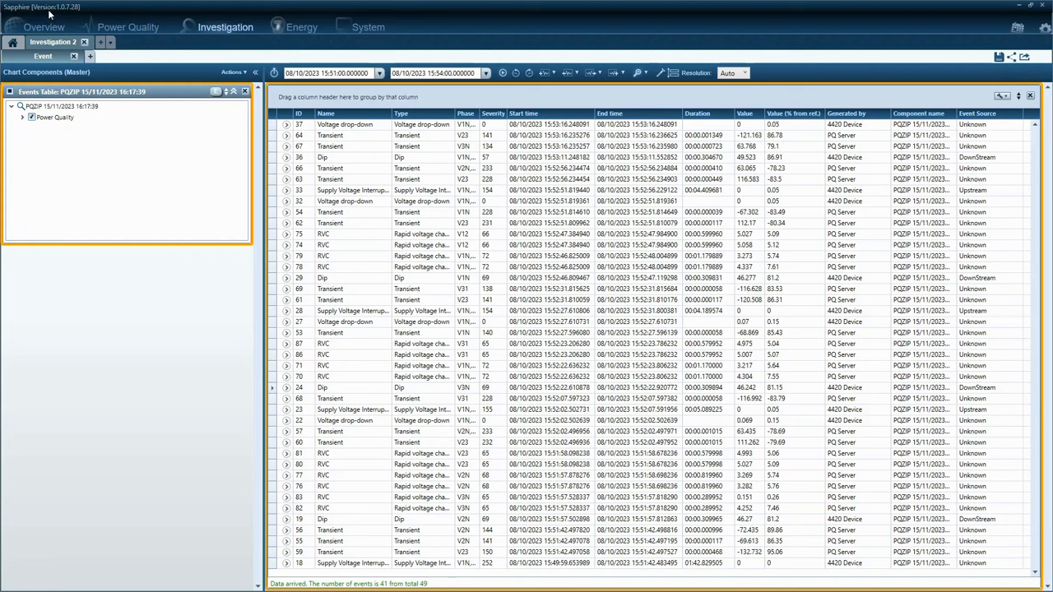
{"action": "mouse_move", "coordinate": [49, 15]}
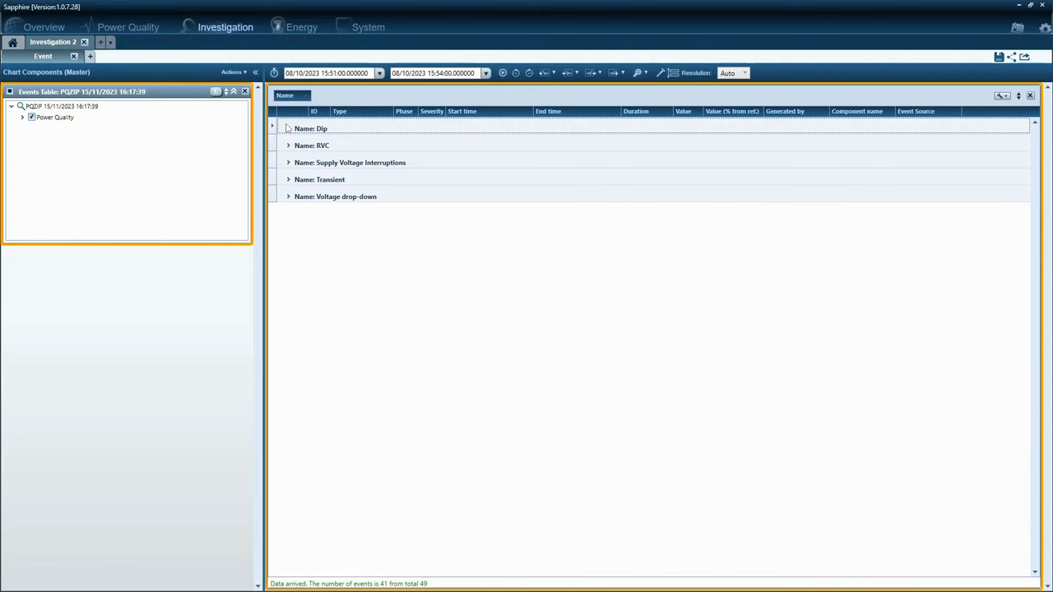
Step: Expand the Dip and Supply Voltage Interruptions event groups to list their events
{"action": "left_click", "coordinate": [272, 129]}
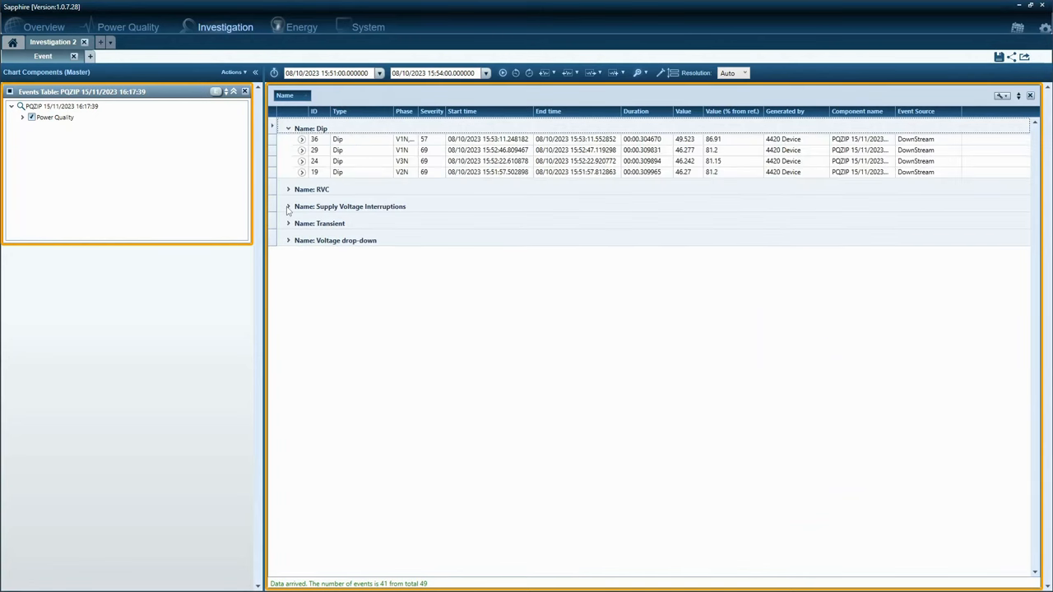
{"action": "left_click", "coordinate": [289, 206]}
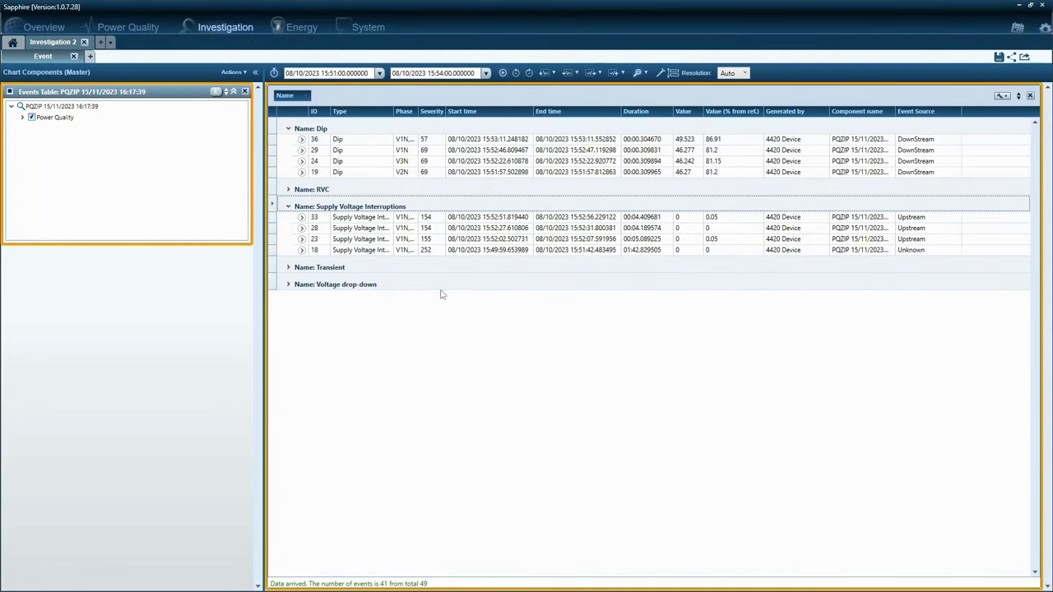
{"action": "mouse_move", "coordinate": [612, 346]}
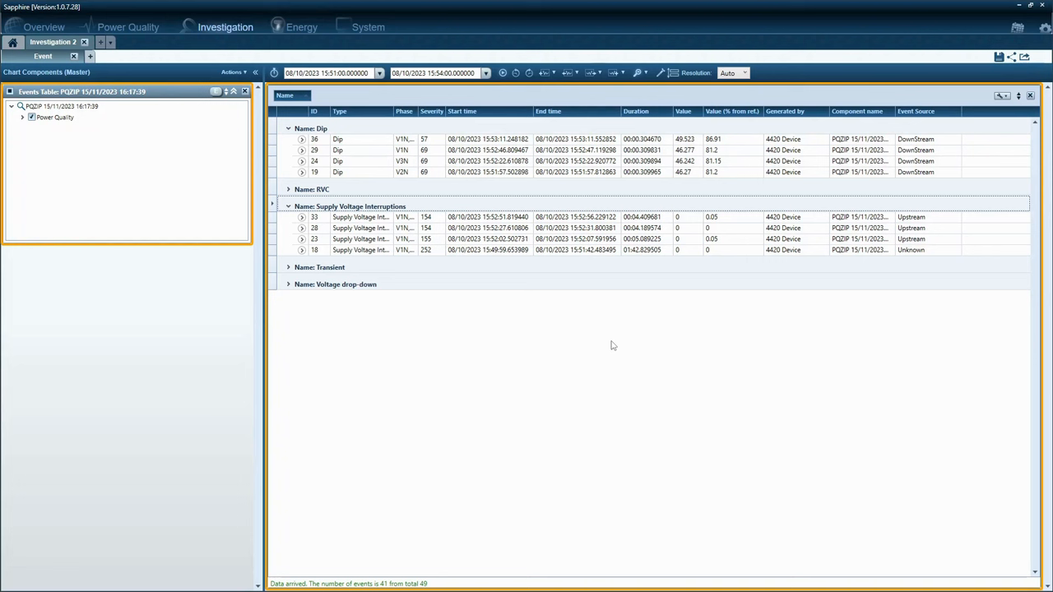
{"action": "mouse_move", "coordinate": [381, 183]}
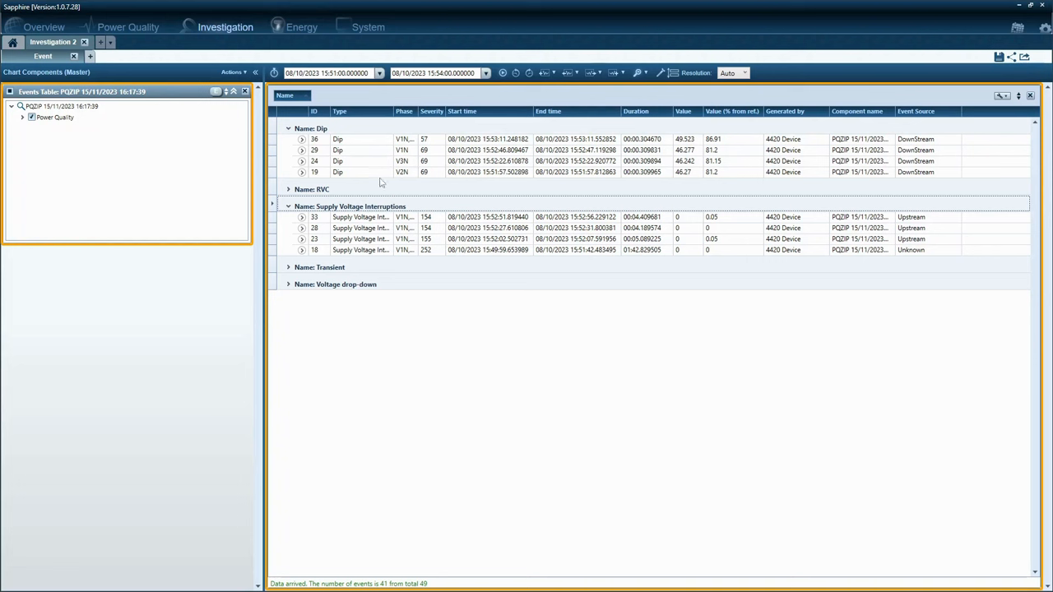
{"action": "mouse_move", "coordinate": [327, 214]}
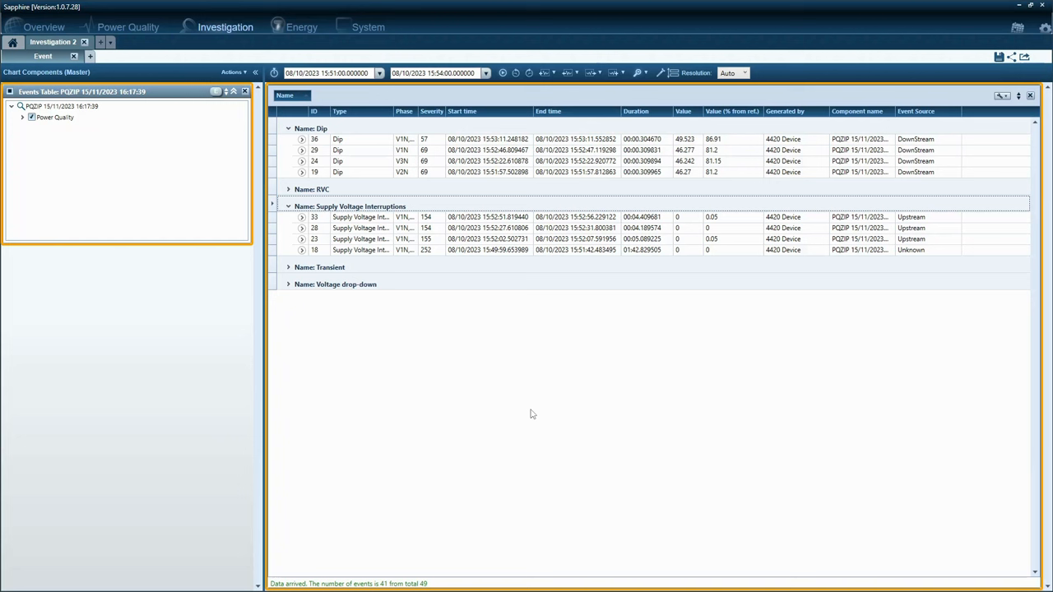
{"action": "mouse_move", "coordinate": [812, 338]}
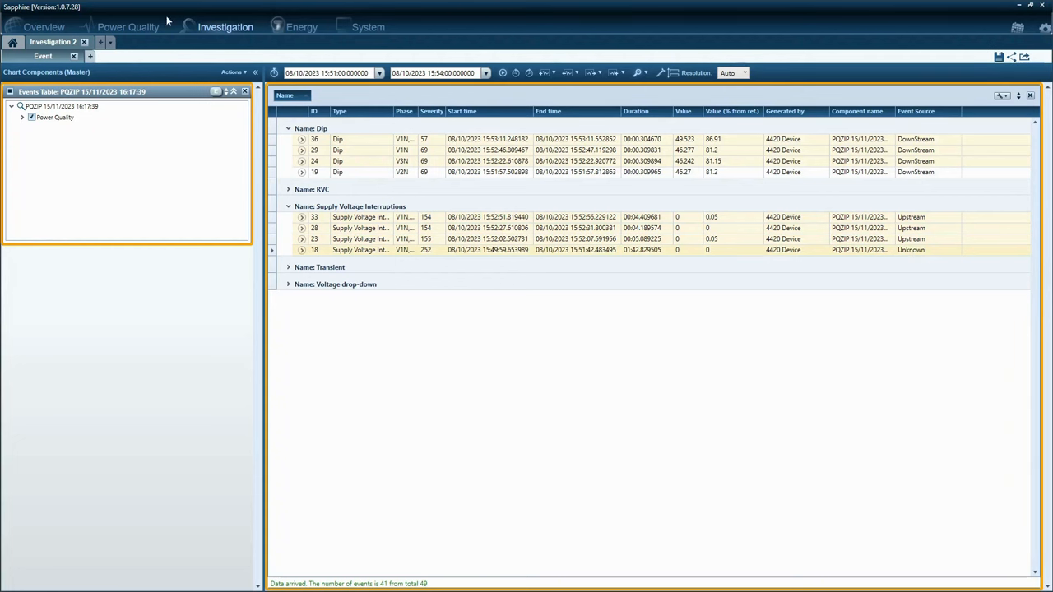
{"action": "mouse_move", "coordinate": [128, 27]}
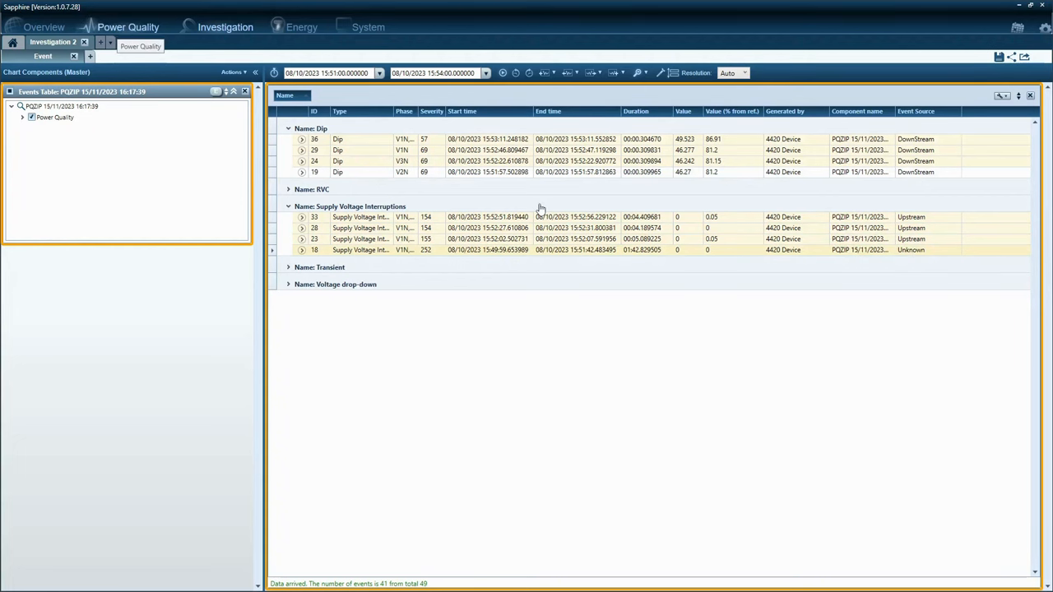
Step: Switch to the Power Quality tab to view the grouped events
{"action": "left_click", "coordinate": [129, 27]}
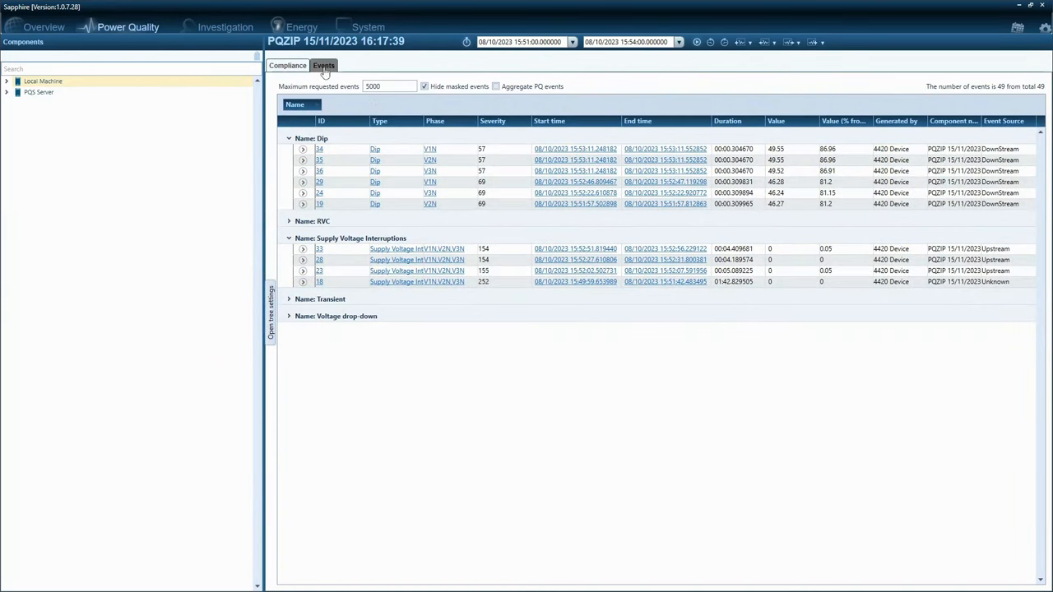
{"action": "mouse_move", "coordinate": [810, 156]}
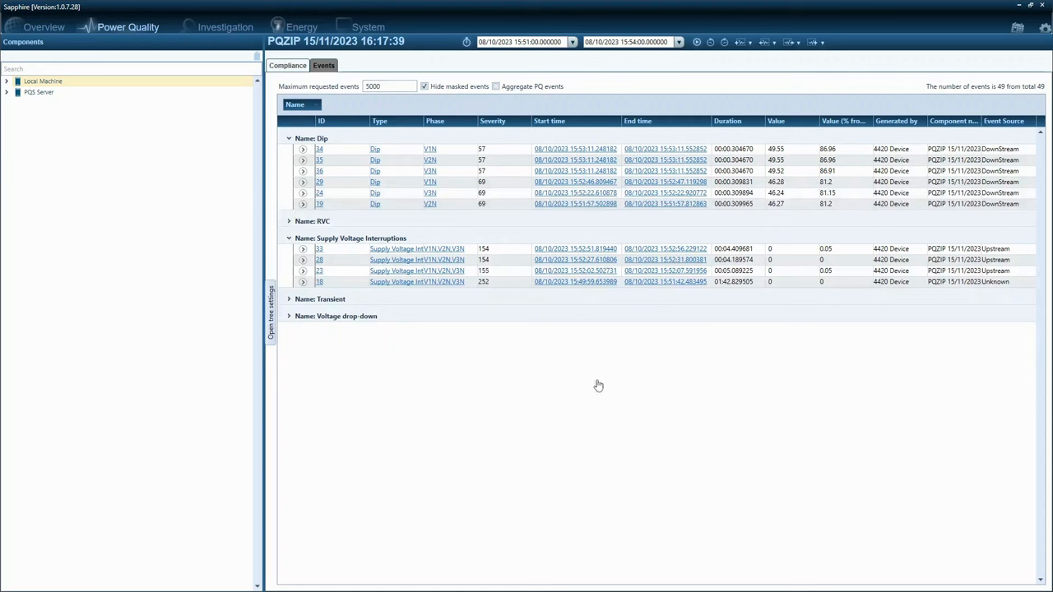
{"action": "mouse_move", "coordinate": [1010, 129]}
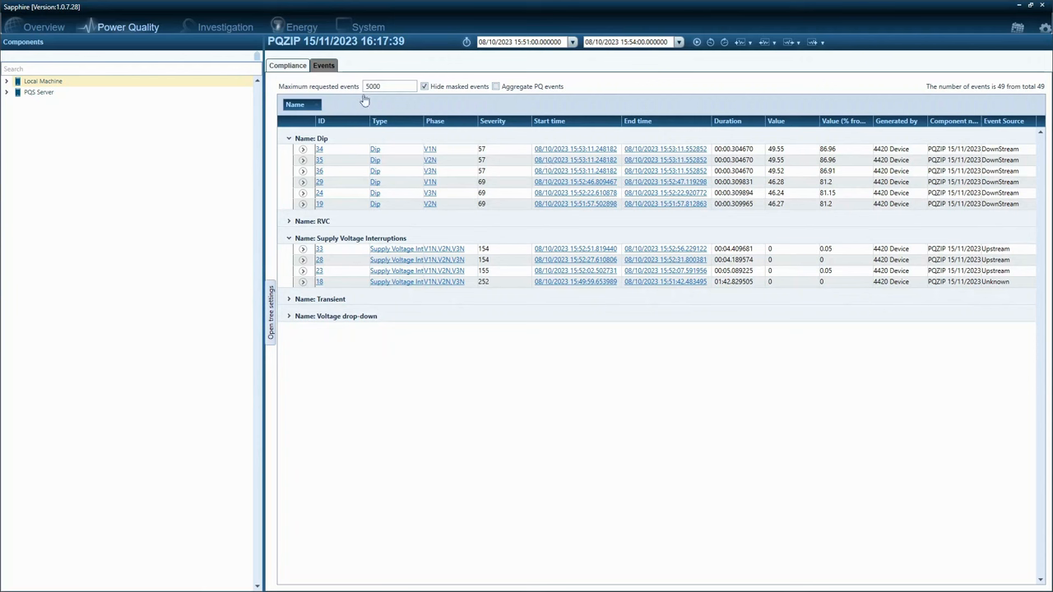
{"action": "mouse_move", "coordinate": [561, 428]}
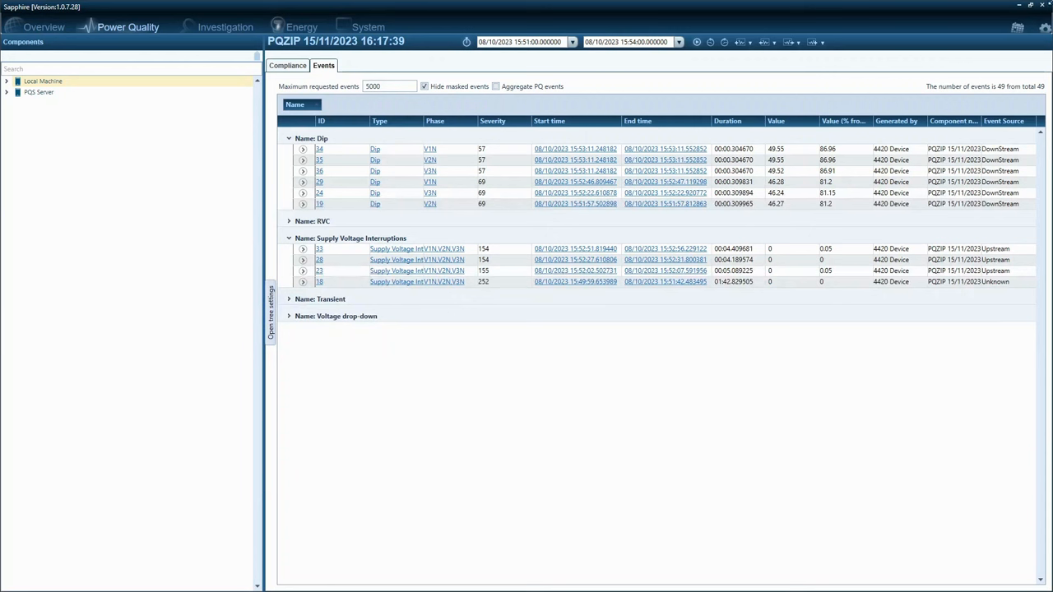
{"action": "mouse_move", "coordinate": [1019, 27]}
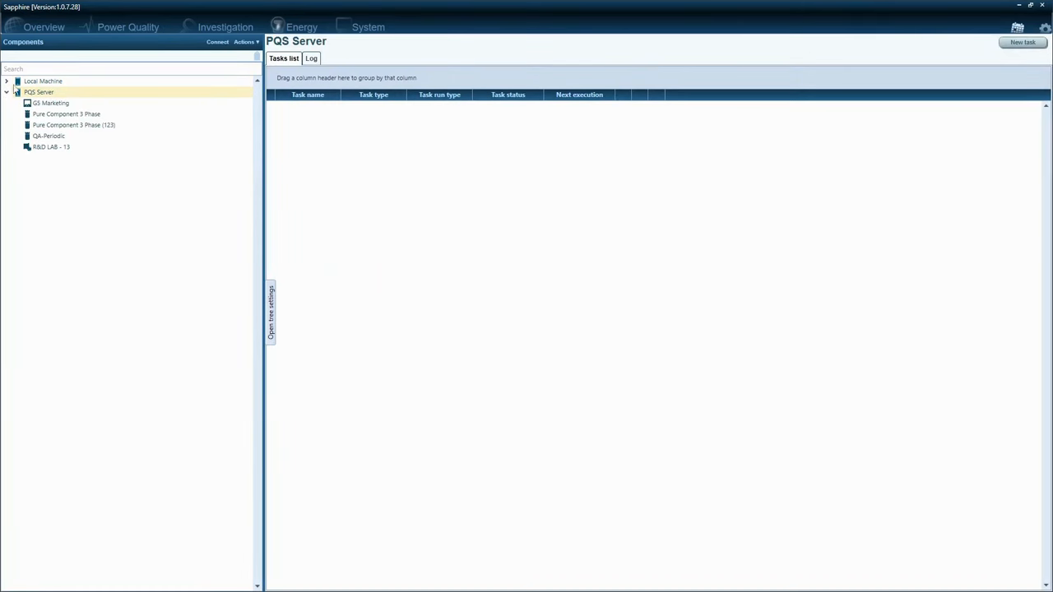
Step: Select Local Machine in the Components tree and start a new task
{"action": "left_click", "coordinate": [42, 81]}
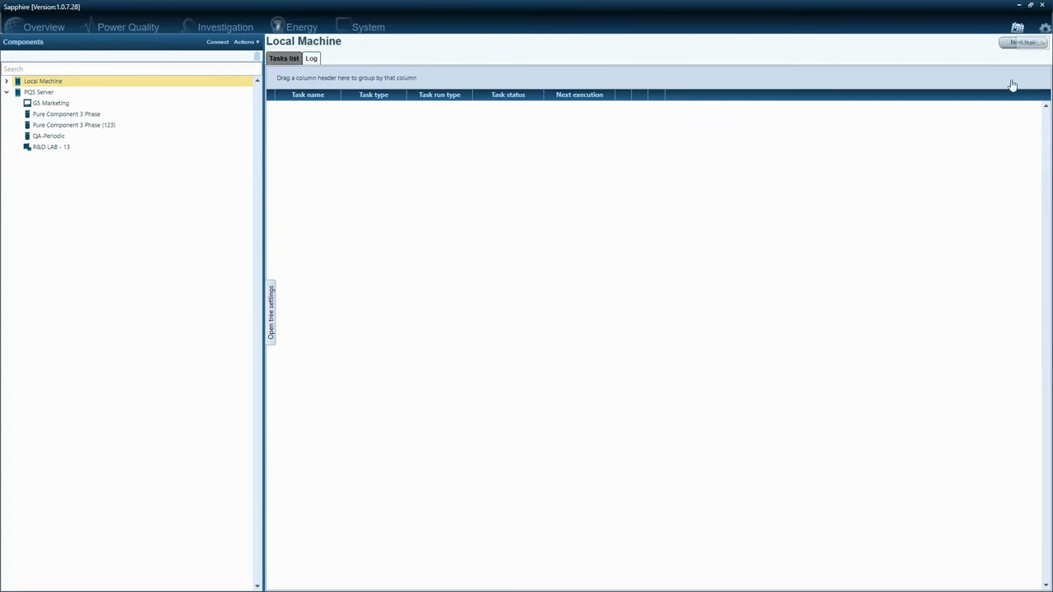
{"action": "left_click", "coordinate": [1022, 42]}
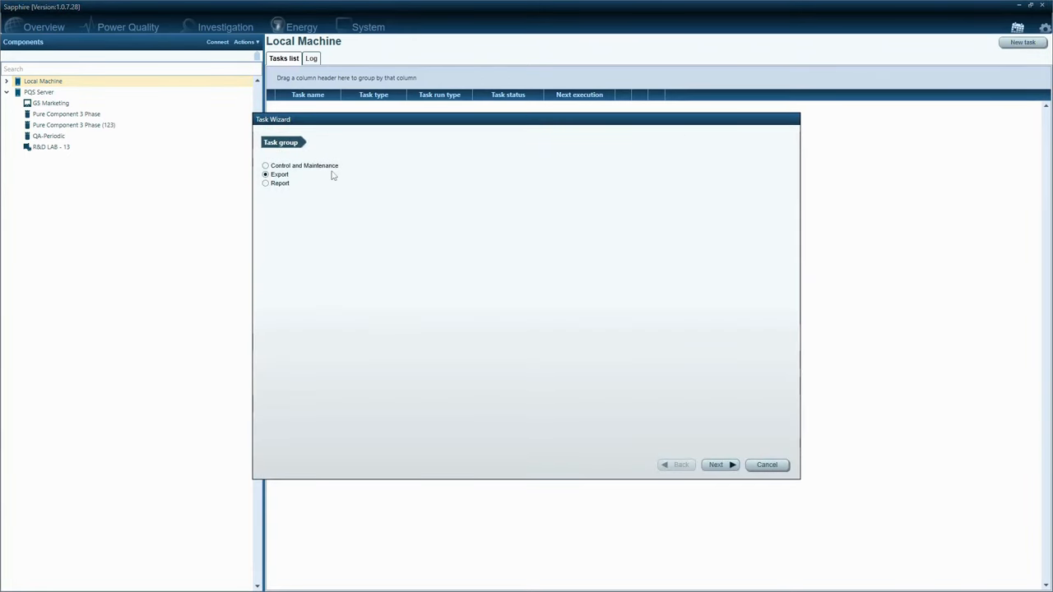
Step: Choose the Control and Maintenance group and Event Source Detection task type, advancing to naming
{"action": "left_click", "coordinate": [266, 165]}
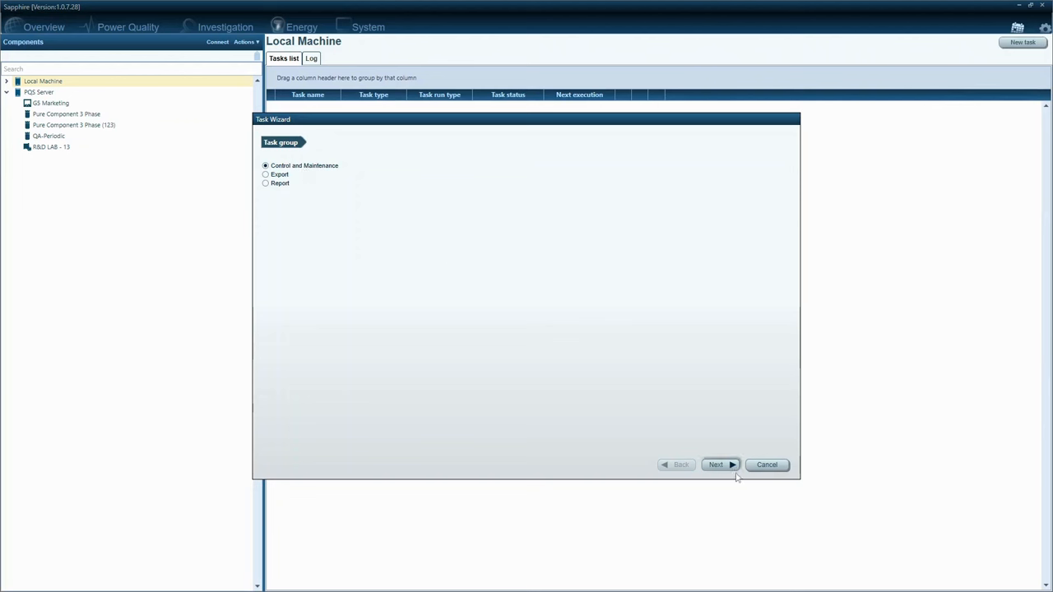
{"action": "left_click", "coordinate": [716, 465]}
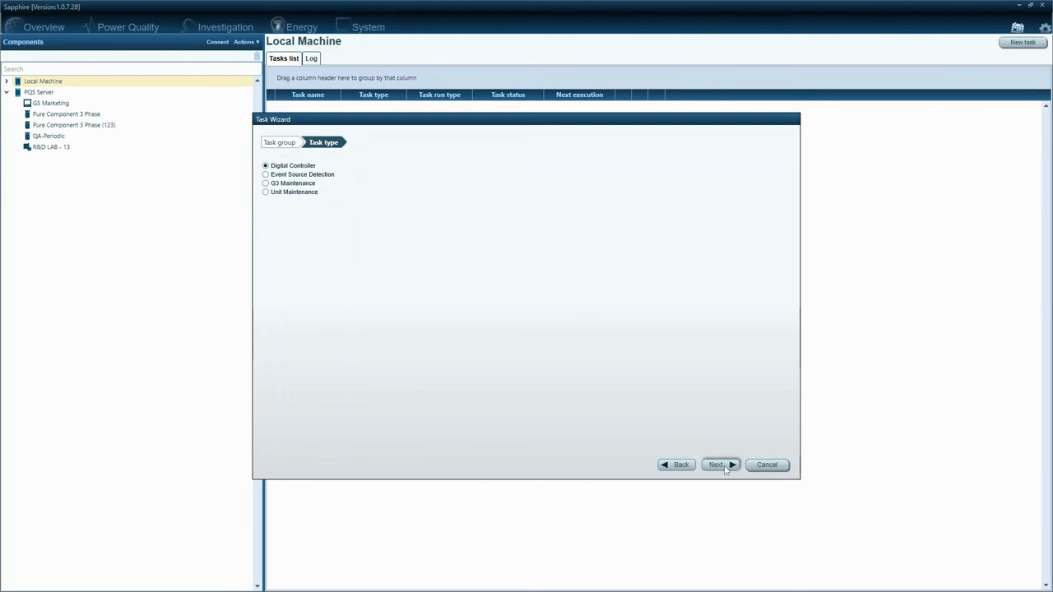
{"action": "mouse_move", "coordinate": [346, 245]}
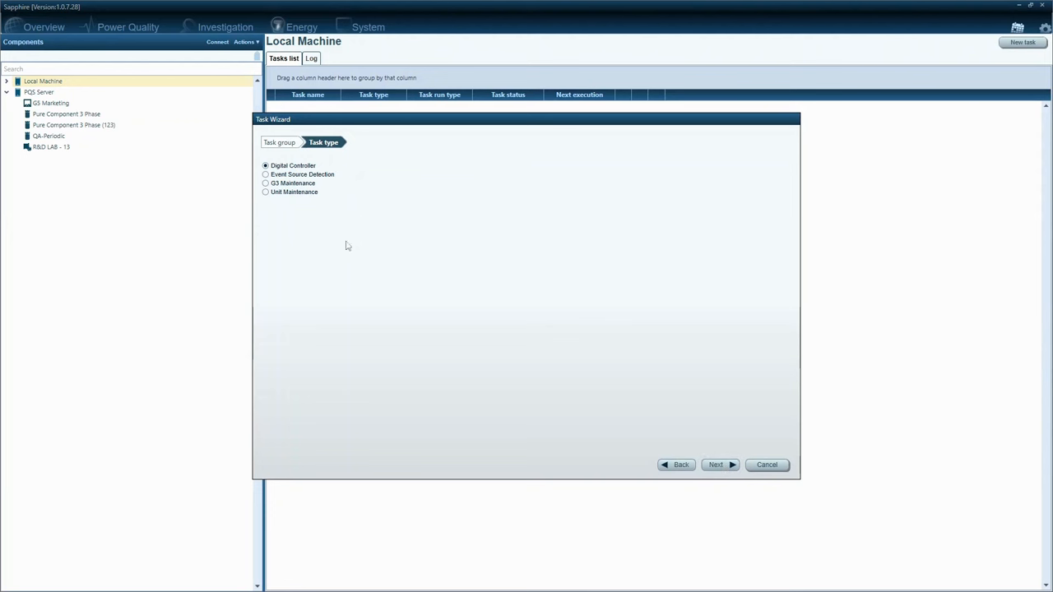
{"action": "left_click", "coordinate": [265, 174]}
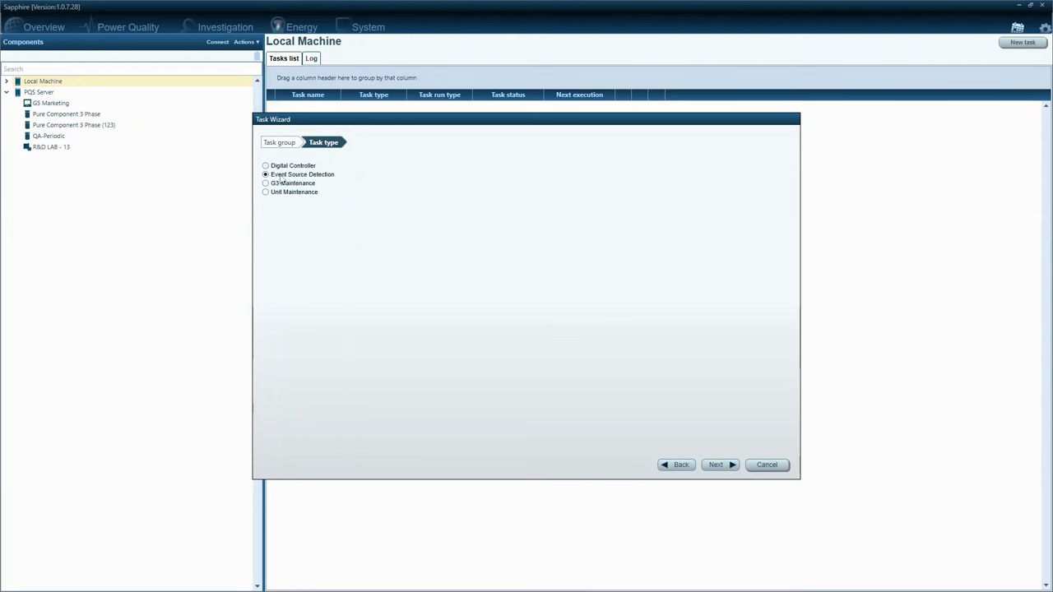
{"action": "mouse_move", "coordinate": [474, 277]}
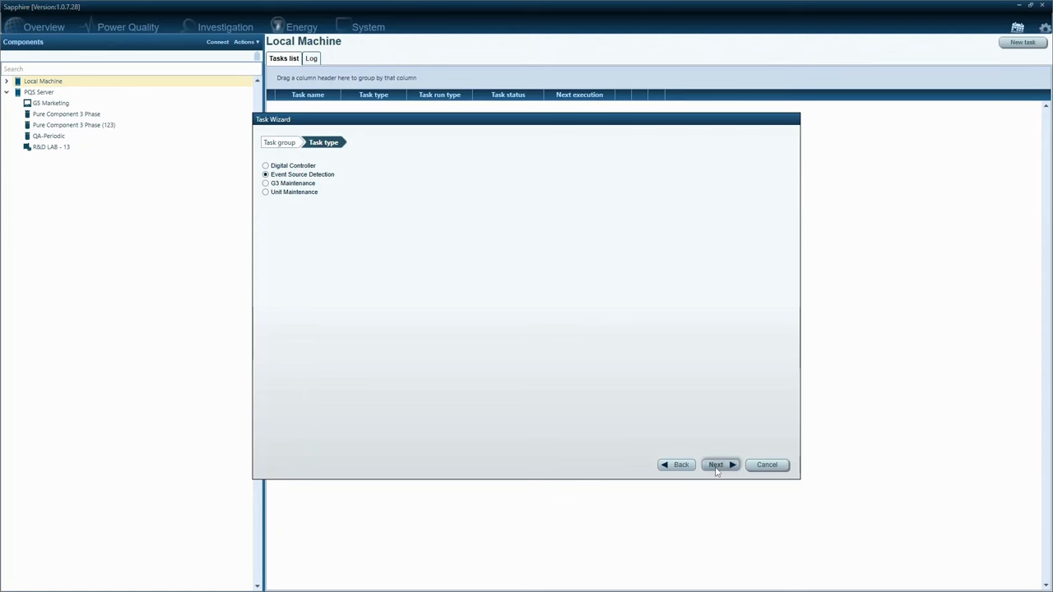
{"action": "left_click", "coordinate": [717, 465]}
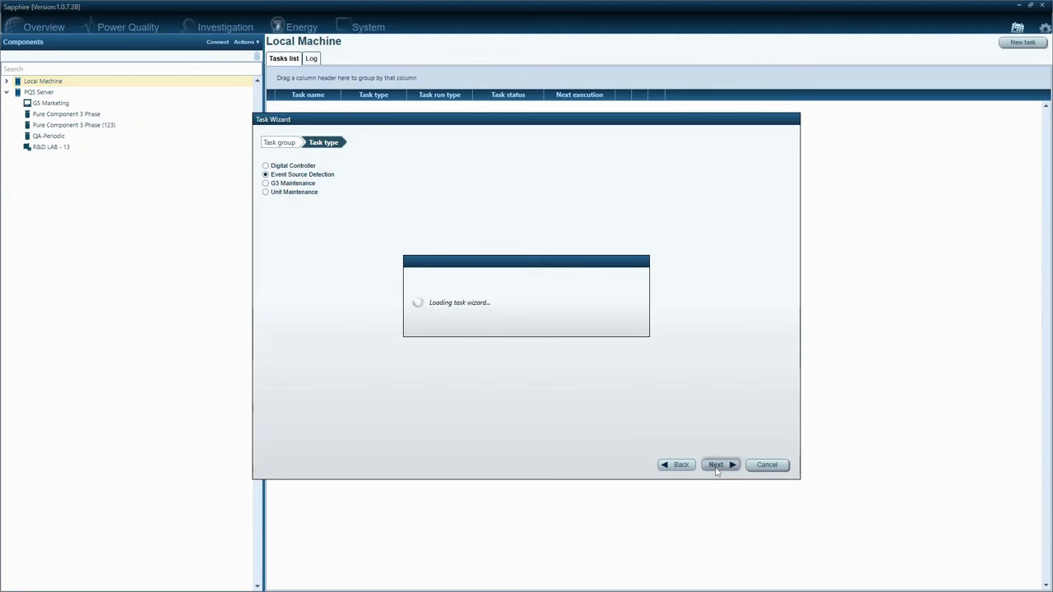
{"action": "left_click", "coordinate": [716, 465]}
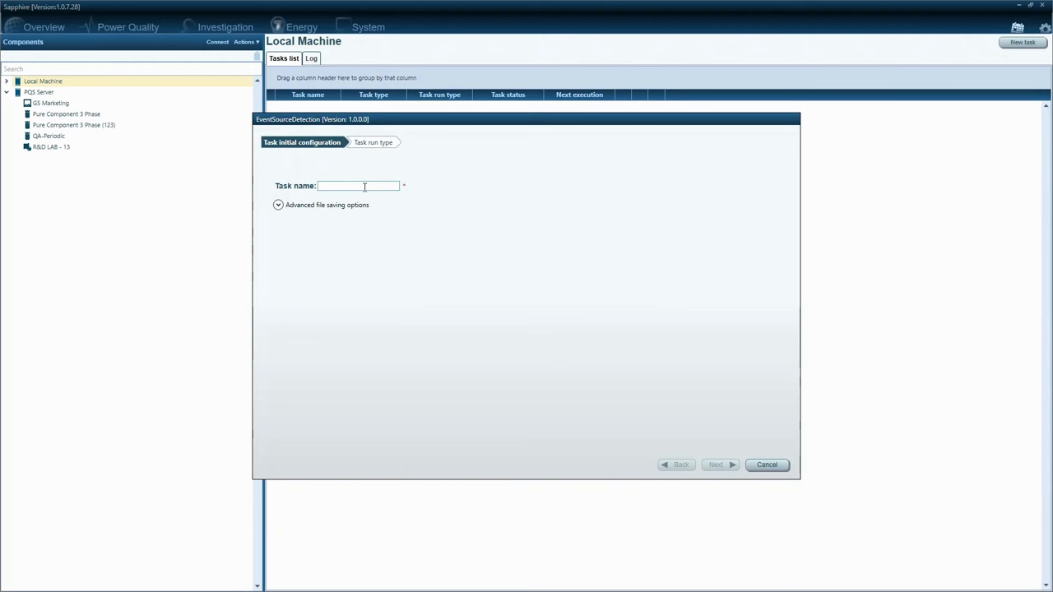
Step: Name the task 'source detection test' and keep Single task run
{"action": "type", "text": "source detectio"}
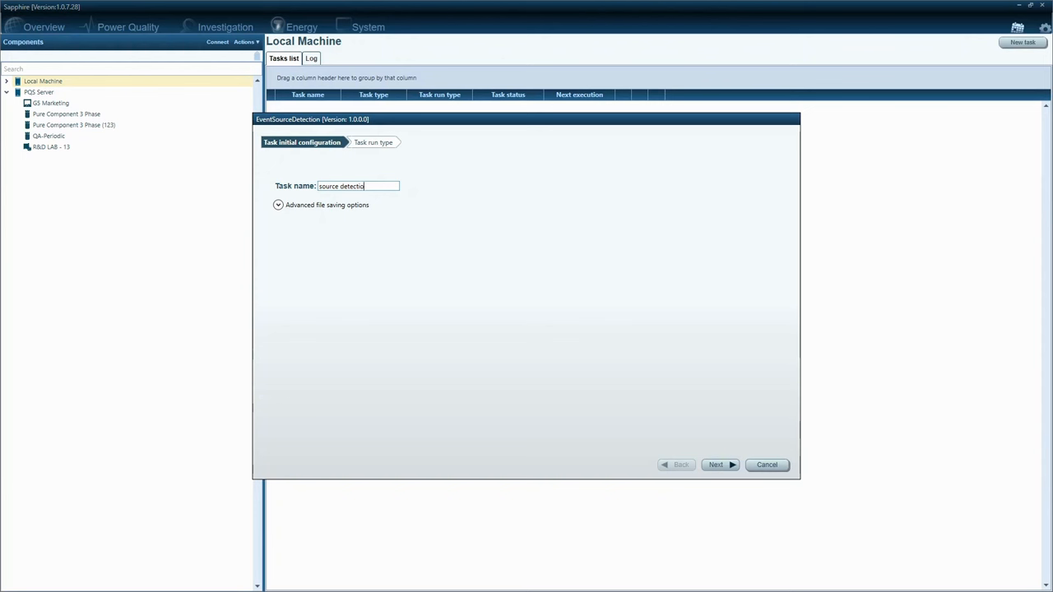
{"action": "type", "text": "test"}
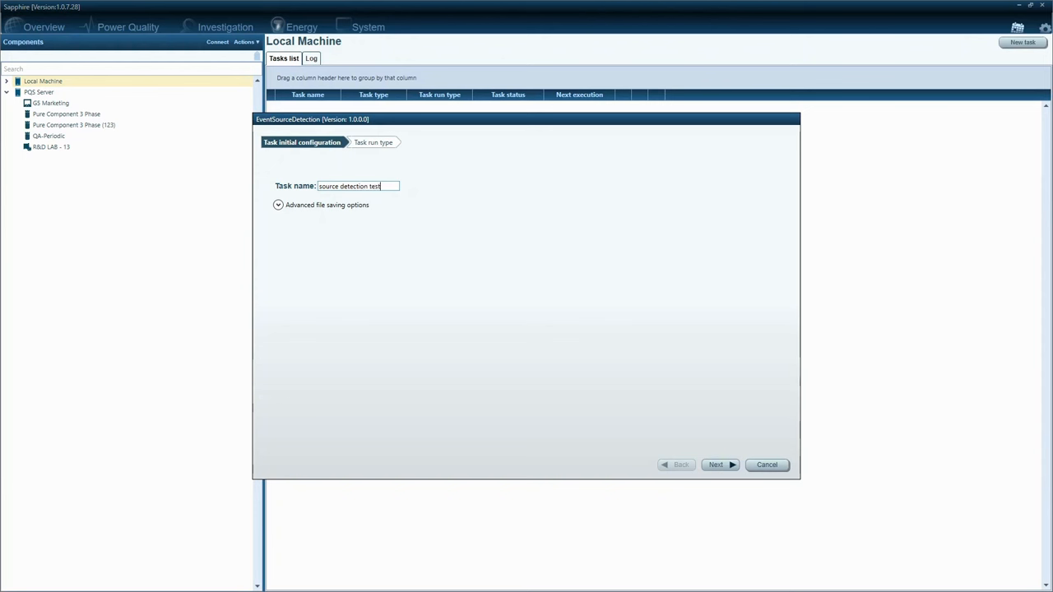
{"action": "mouse_move", "coordinate": [716, 465]}
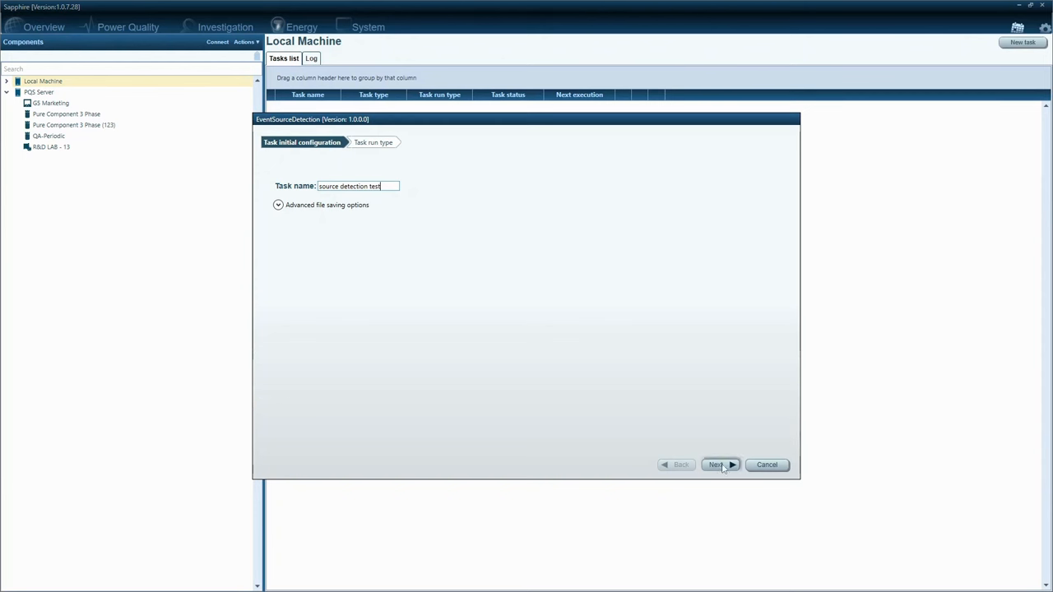
{"action": "left_click", "coordinate": [716, 465]}
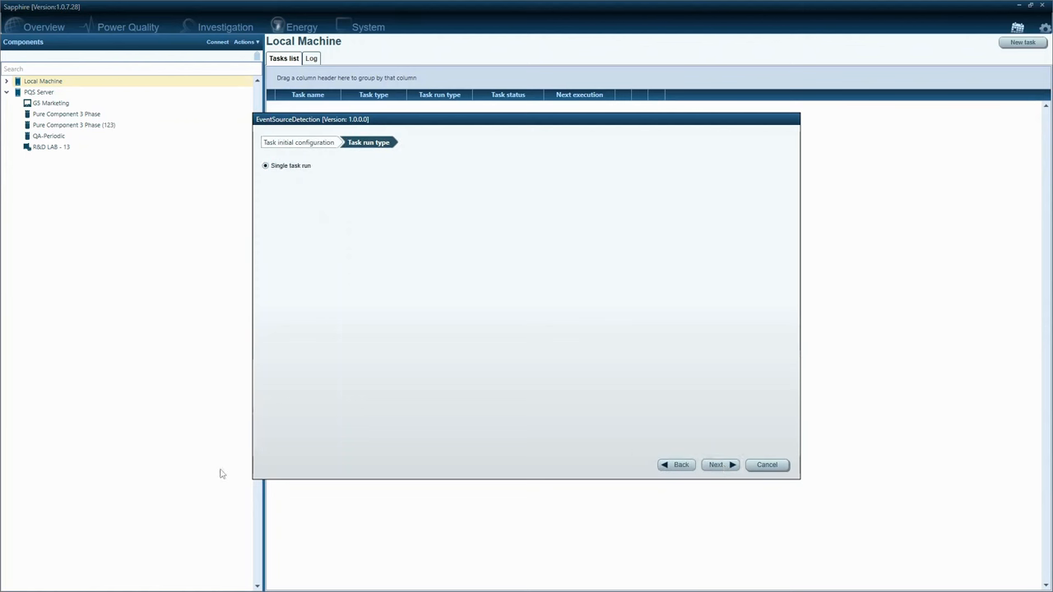
{"action": "mouse_move", "coordinate": [152, 381]}
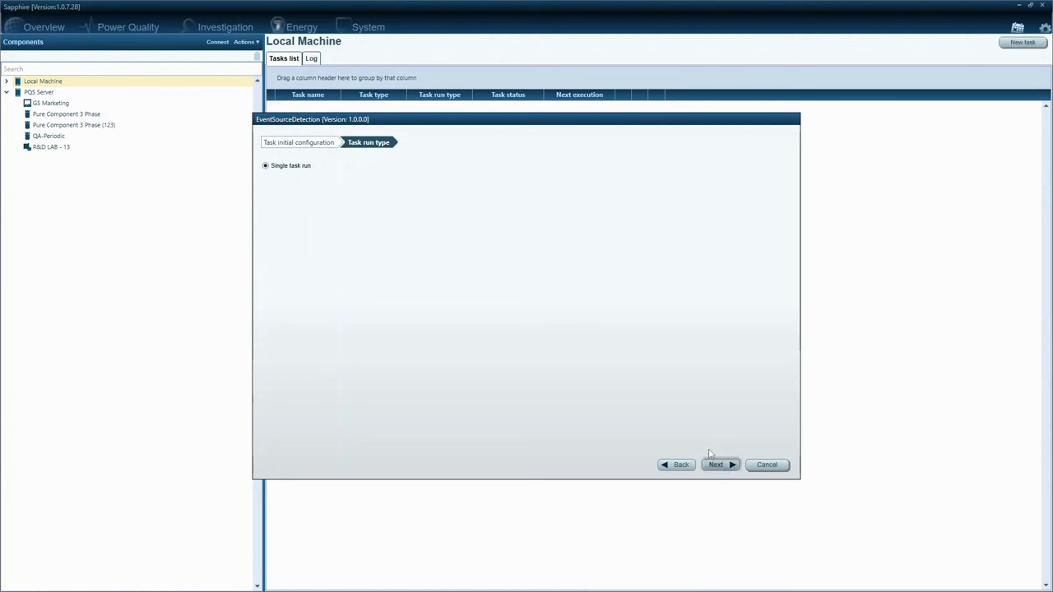
{"action": "left_click", "coordinate": [716, 465]}
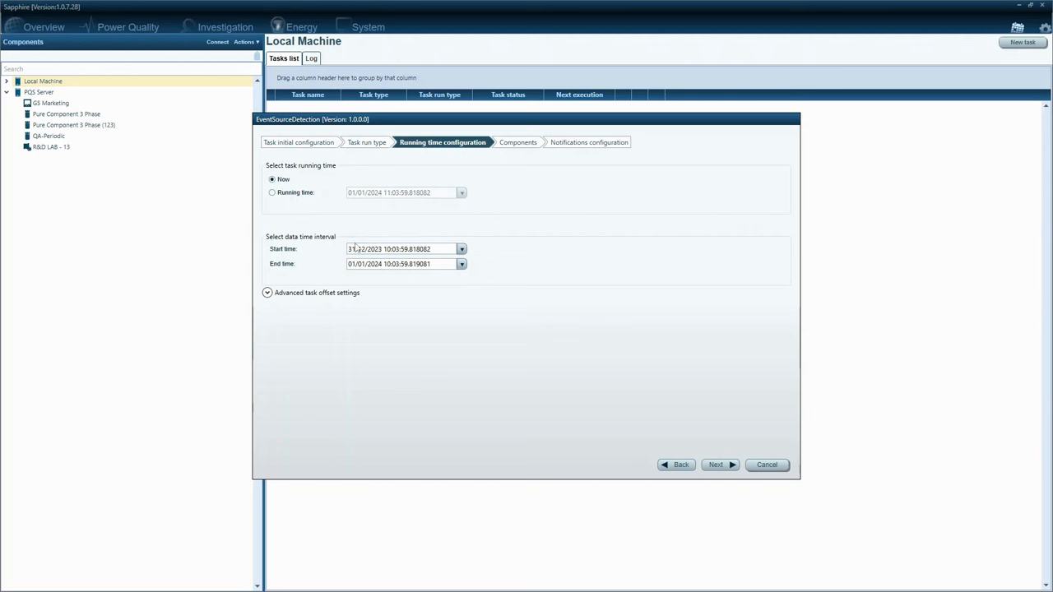
Step: Review the data start and end times, keep running time Now, and continue
{"action": "triple_click", "coordinate": [403, 249]}
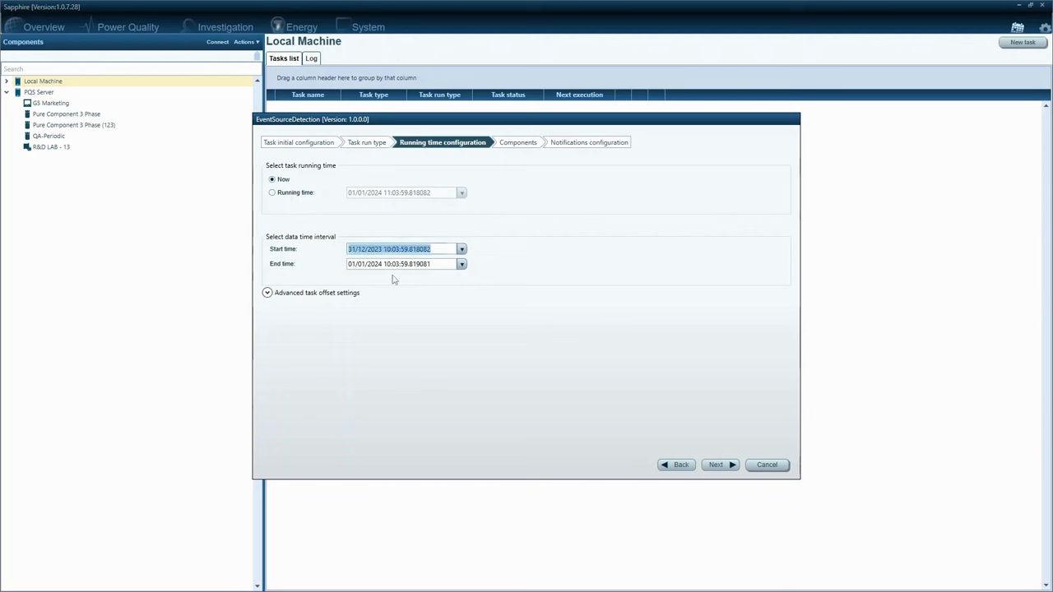
{"action": "left_click", "coordinate": [404, 264]}
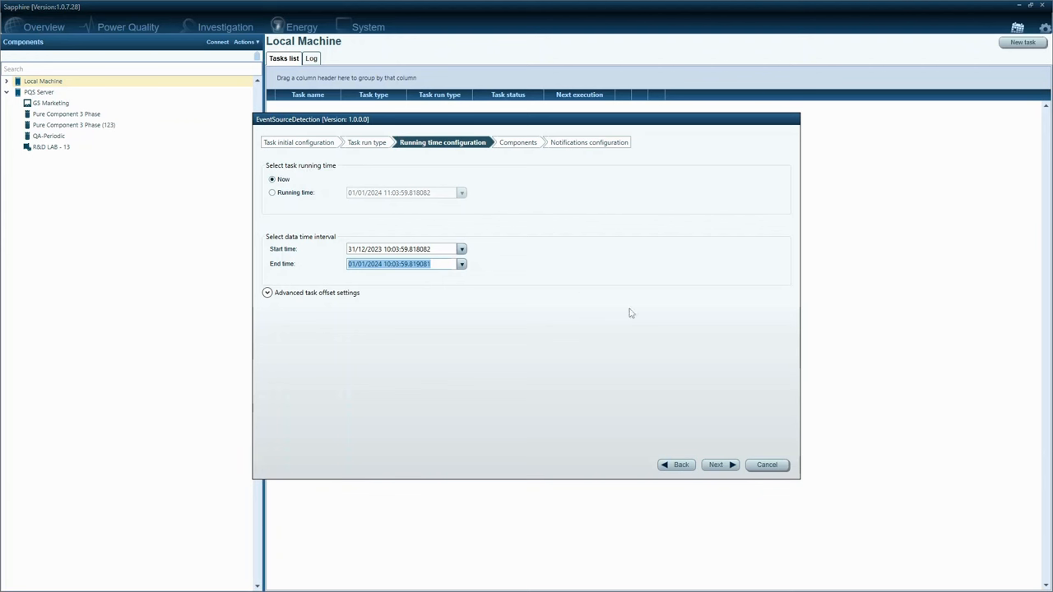
{"action": "mouse_move", "coordinate": [716, 465]}
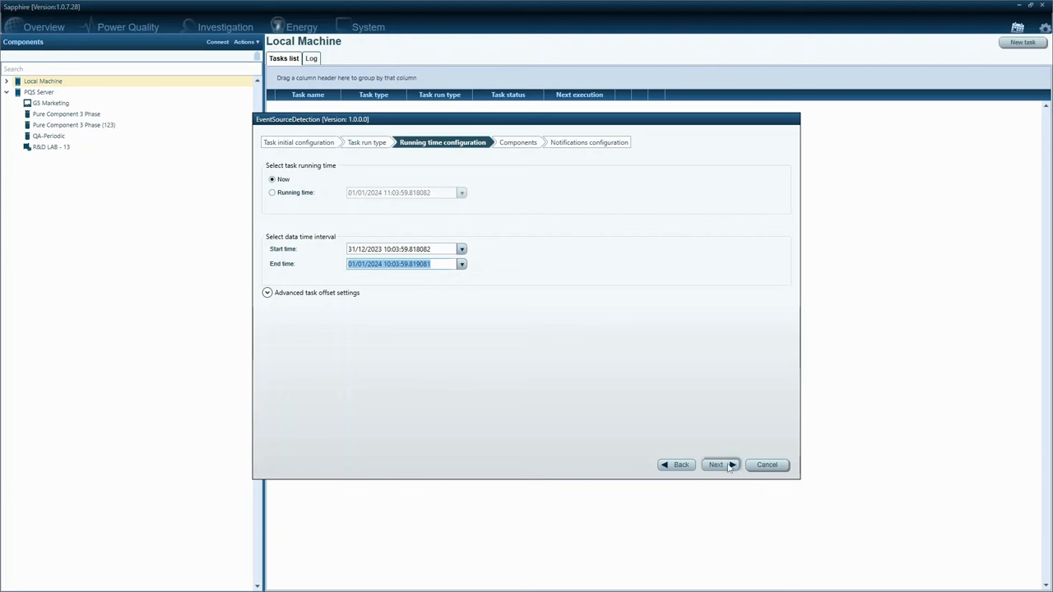
{"action": "left_click", "coordinate": [716, 464]}
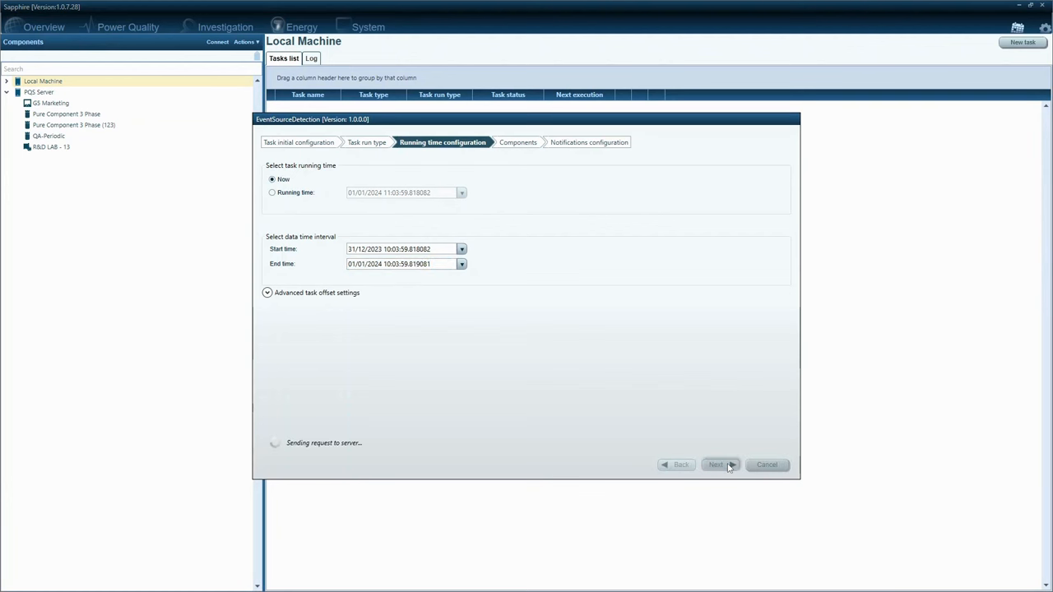
{"action": "left_click", "coordinate": [716, 464]}
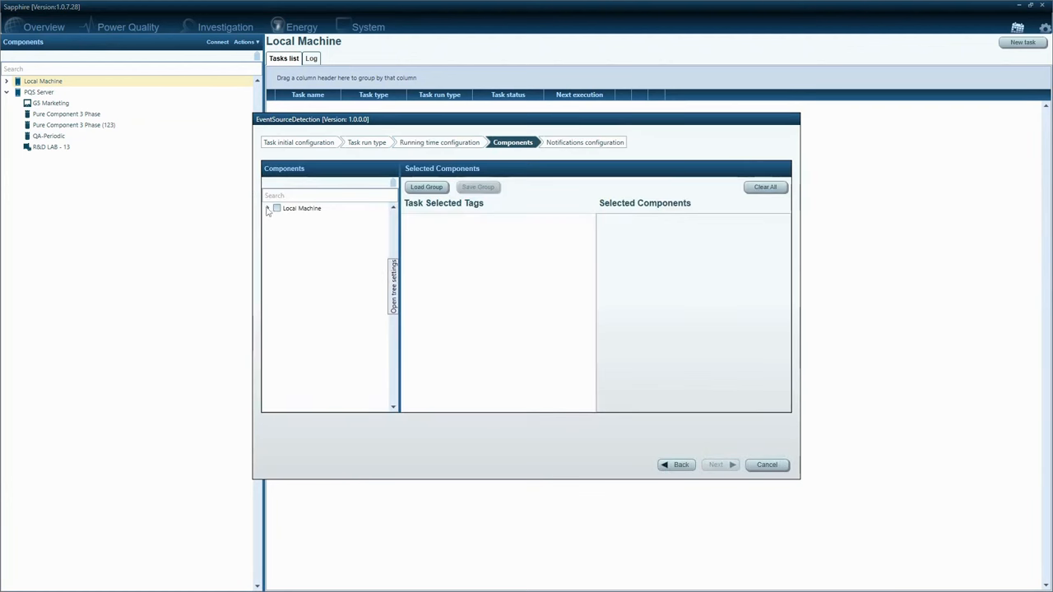
Step: Select recording PQZIP 15/11/2023 16:17:39 under Local Machine as the task component
{"action": "left_click", "coordinate": [267, 208]}
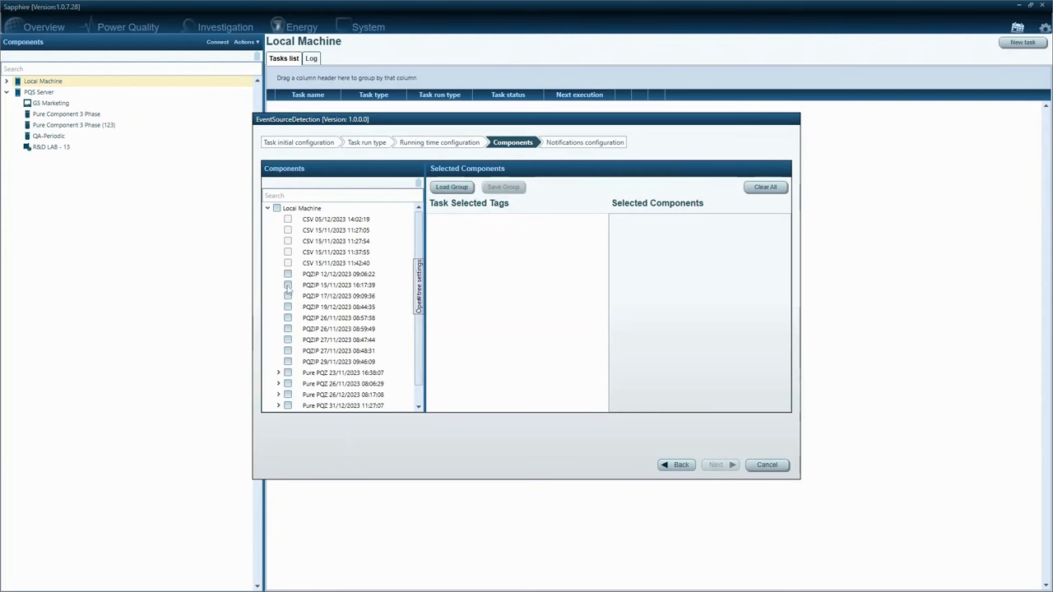
{"action": "left_click", "coordinate": [288, 284]}
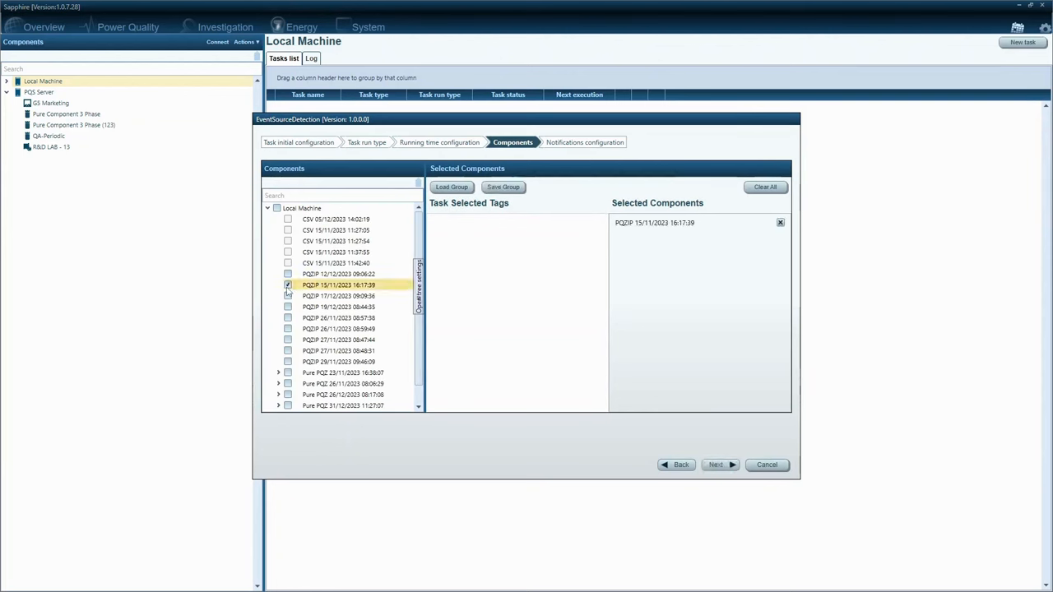
{"action": "left_click", "coordinate": [288, 284]}
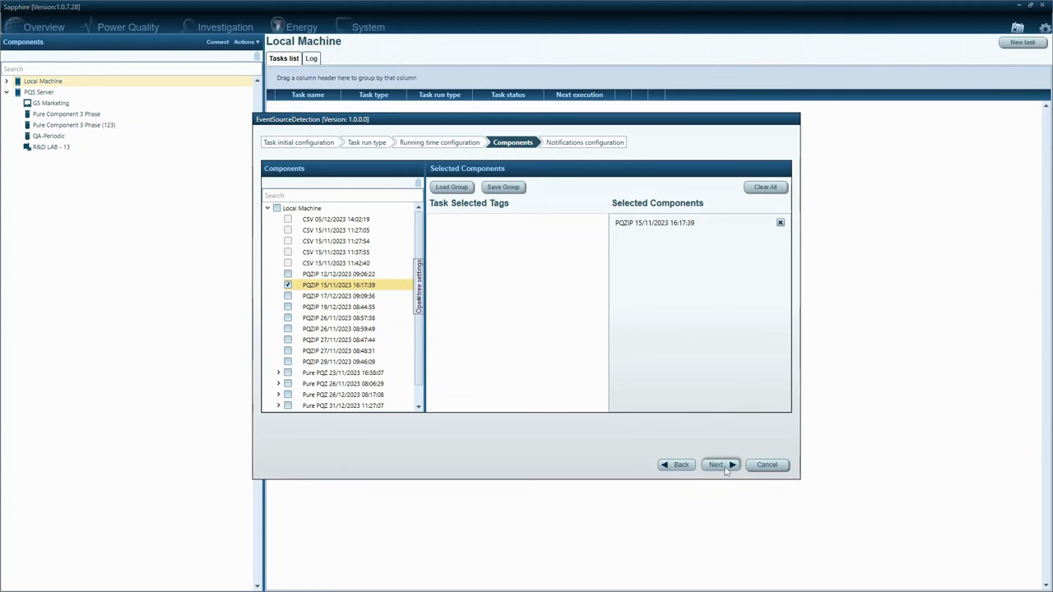
{"action": "left_click", "coordinate": [715, 464]}
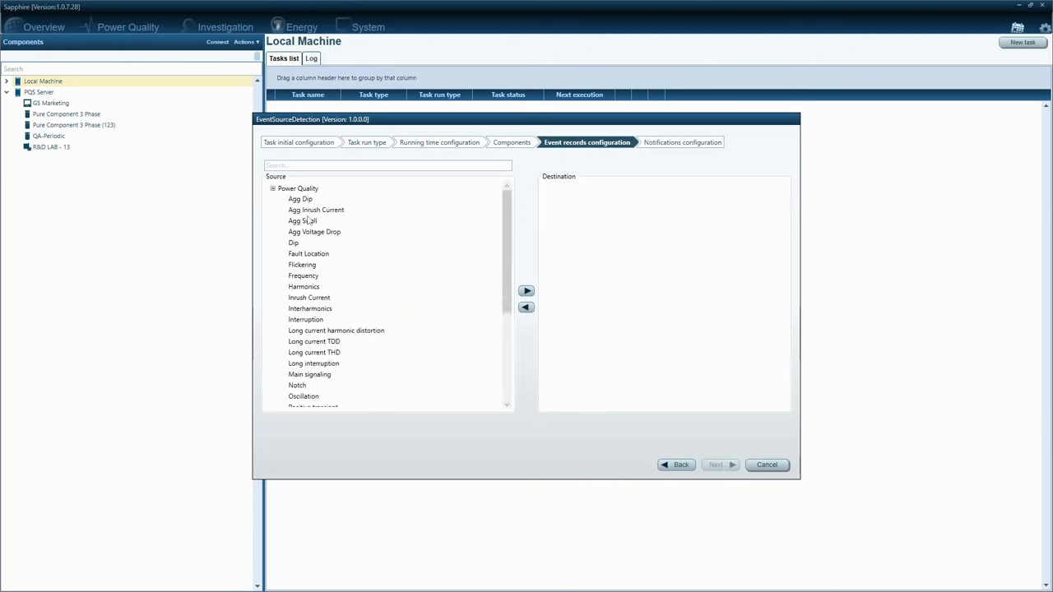
{"action": "mouse_move", "coordinate": [301, 243]}
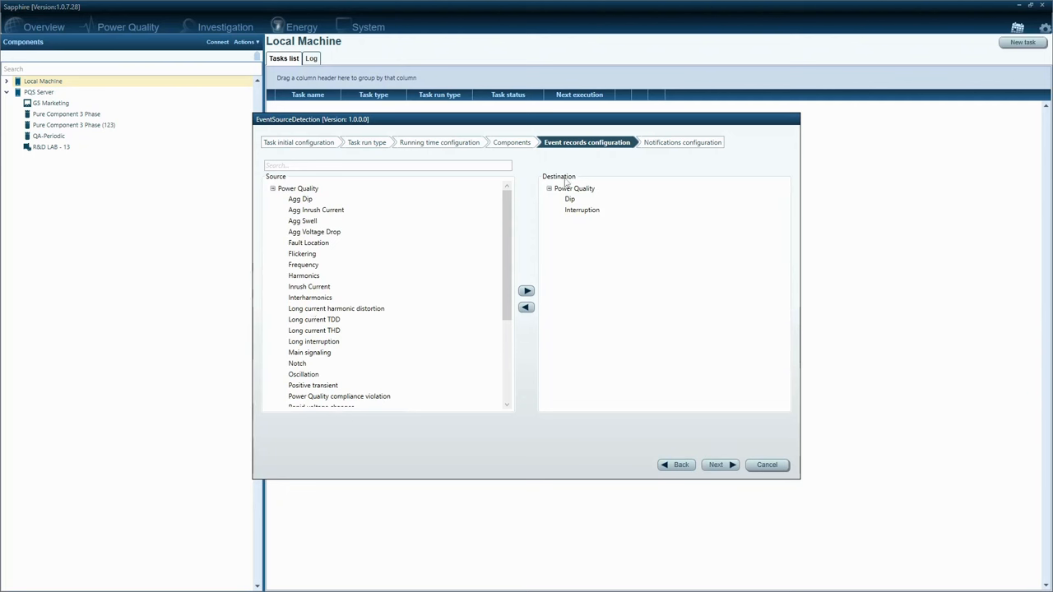
{"action": "mouse_move", "coordinate": [671, 396]}
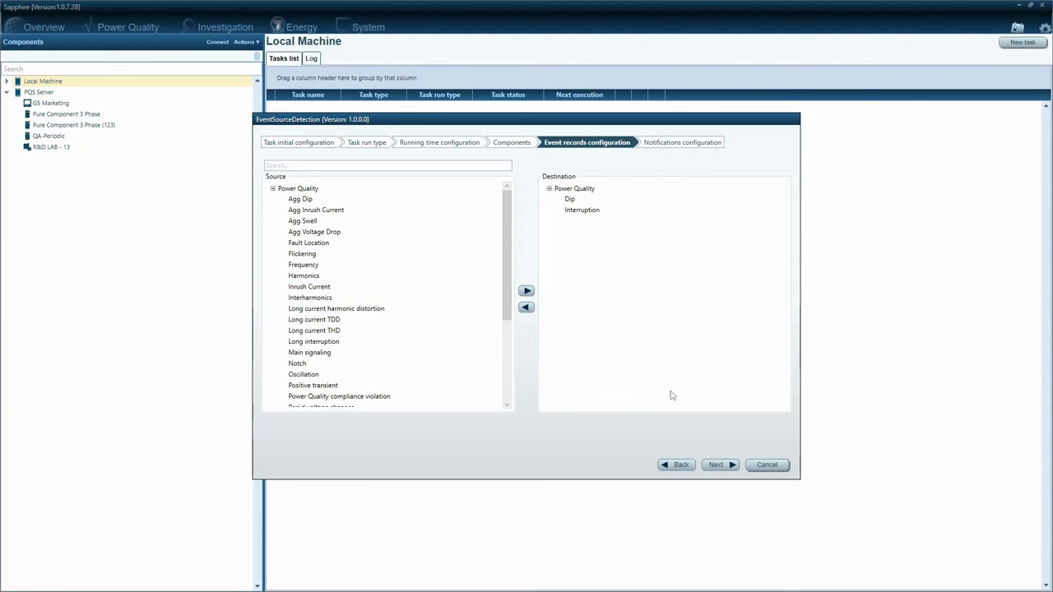
Step: Finish the task wizard for Dip and Interruption events and view the Local Machine task list
{"action": "left_click", "coordinate": [716, 465]}
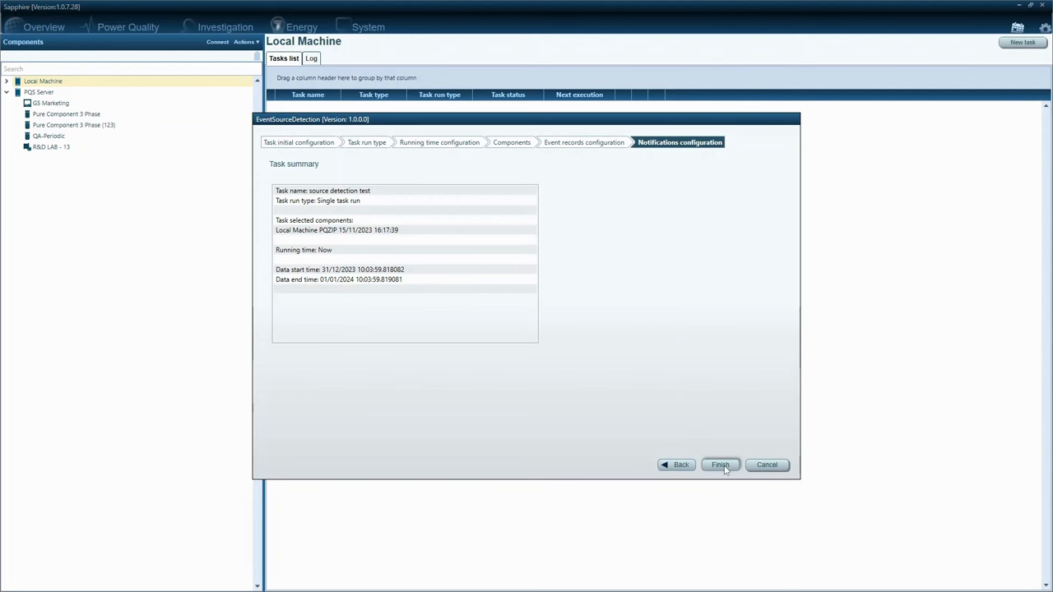
{"action": "left_click", "coordinate": [720, 465]}
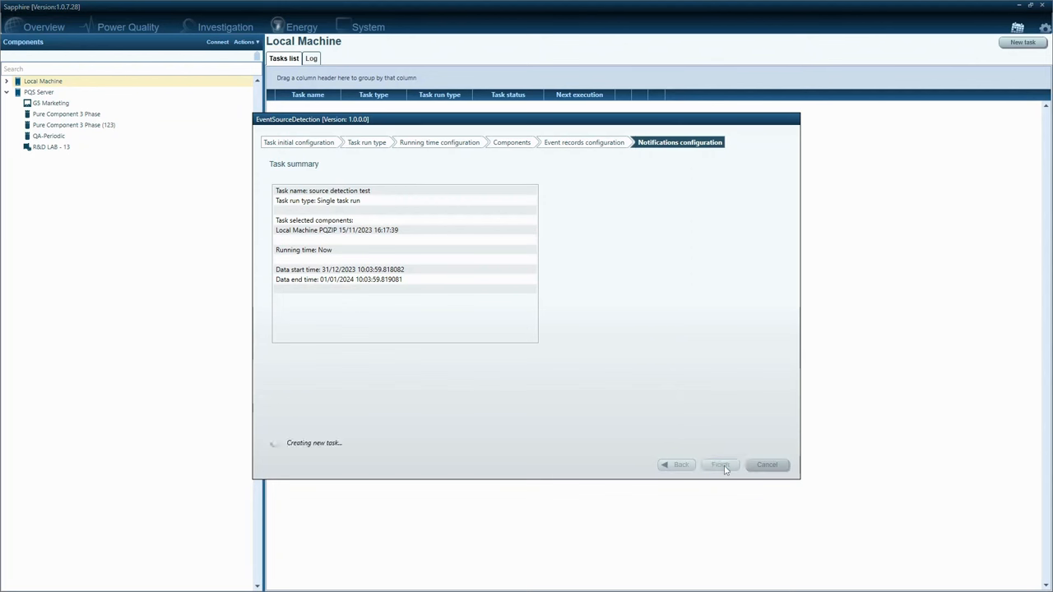
{"action": "left_click", "coordinate": [719, 465]}
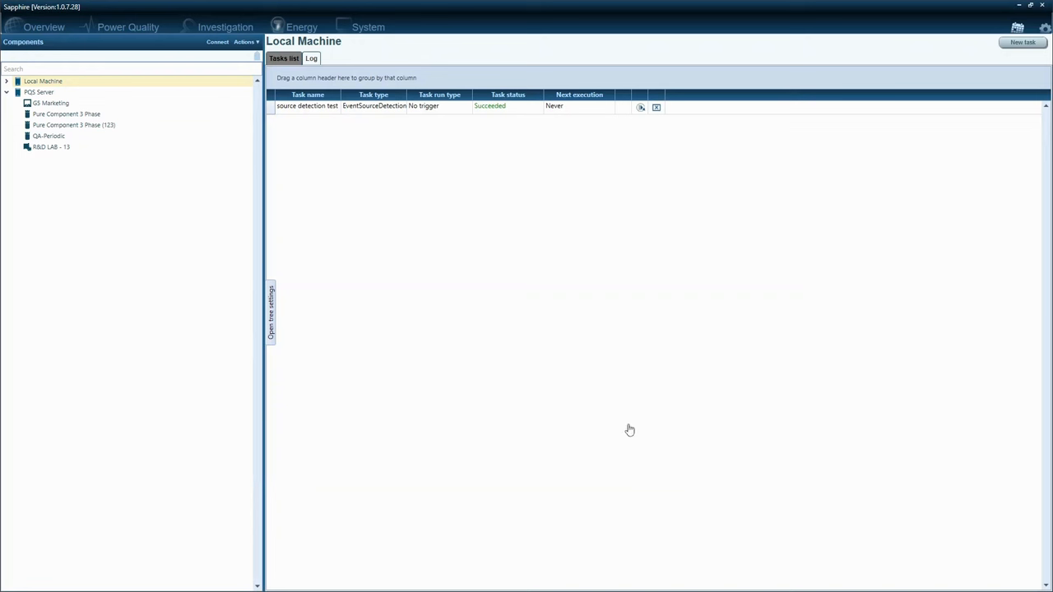
{"action": "mouse_move", "coordinate": [544, 379]}
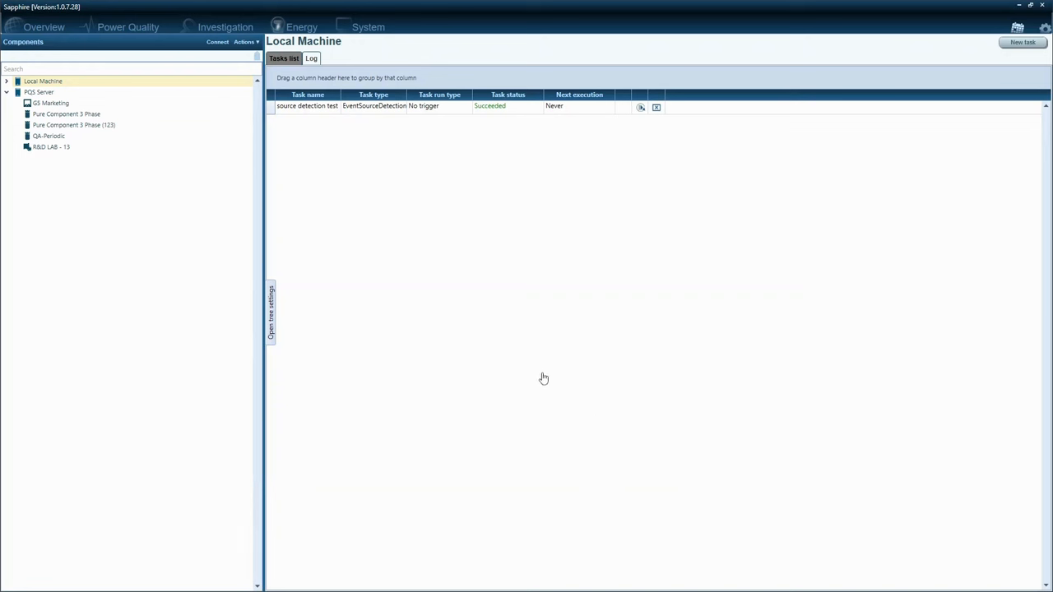
{"action": "left_click", "coordinate": [284, 57]}
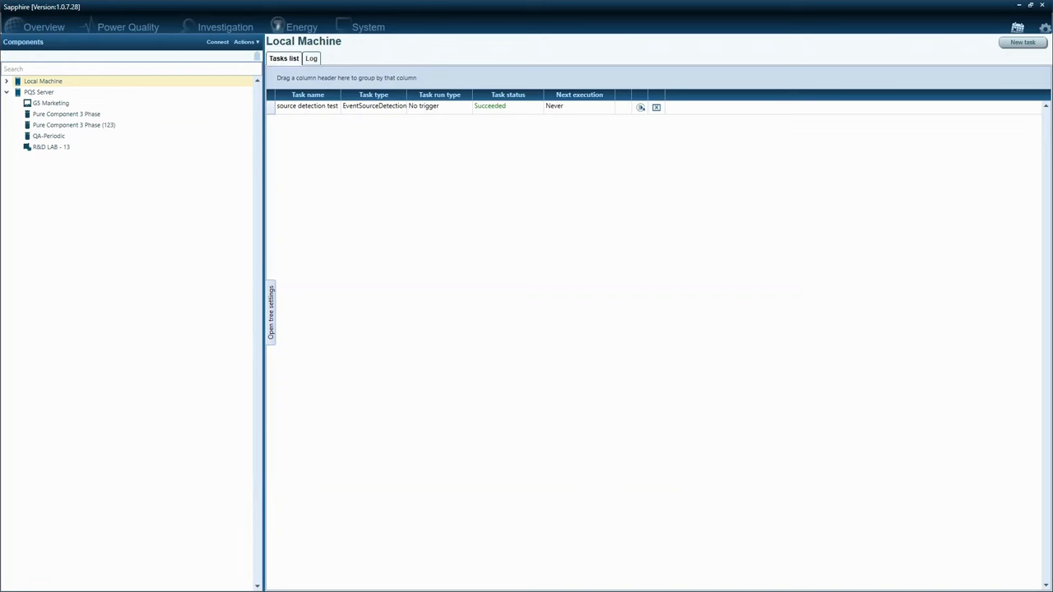